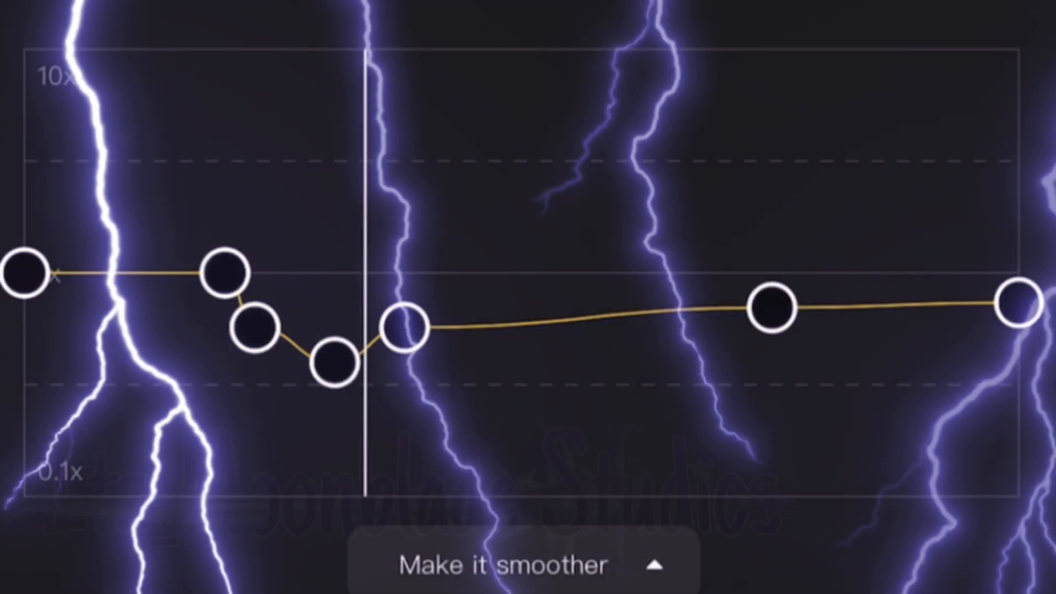
{"action": "left_click", "coordinate": [403, 328]}
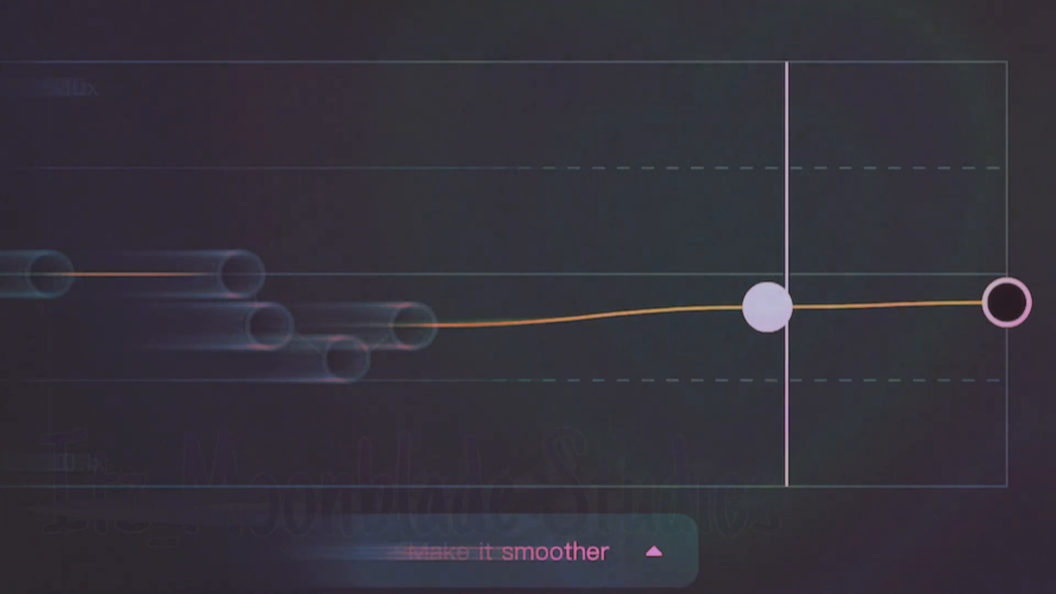
{"action": "left_click", "coordinate": [768, 311]}
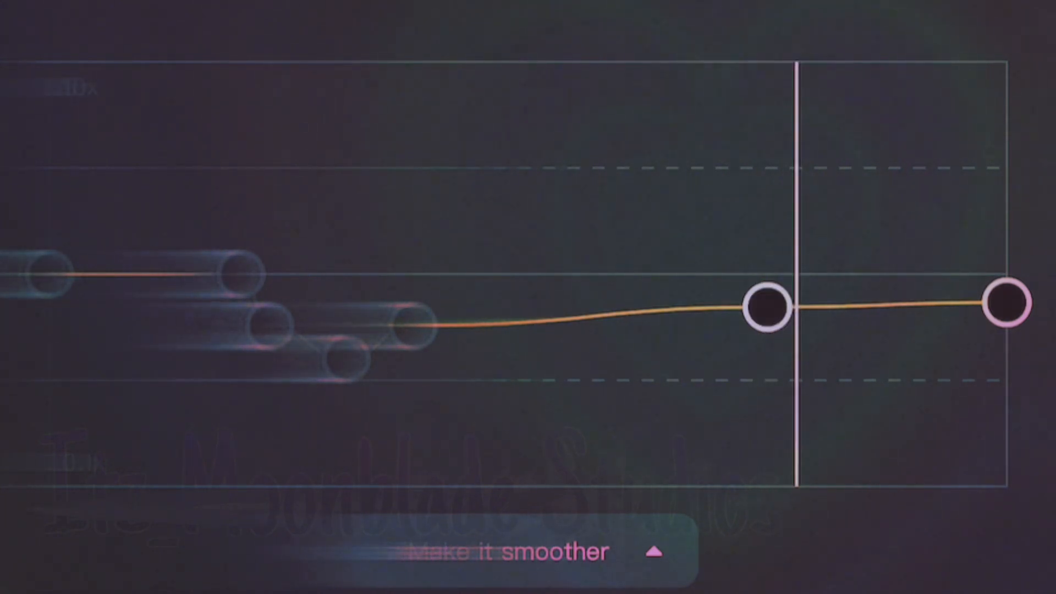